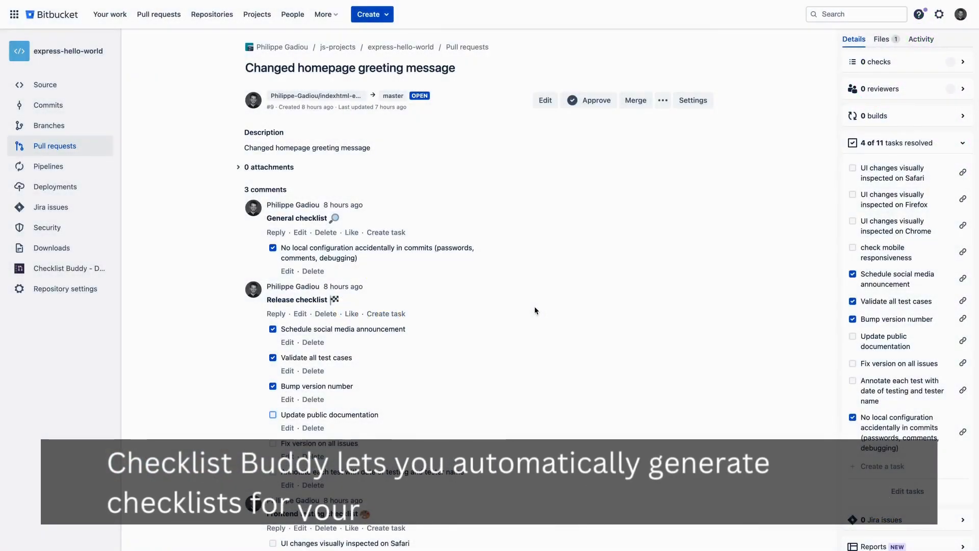
Review the frontend and general checklists in the repository's PRCHECKLIST file
scroll("down", 3)
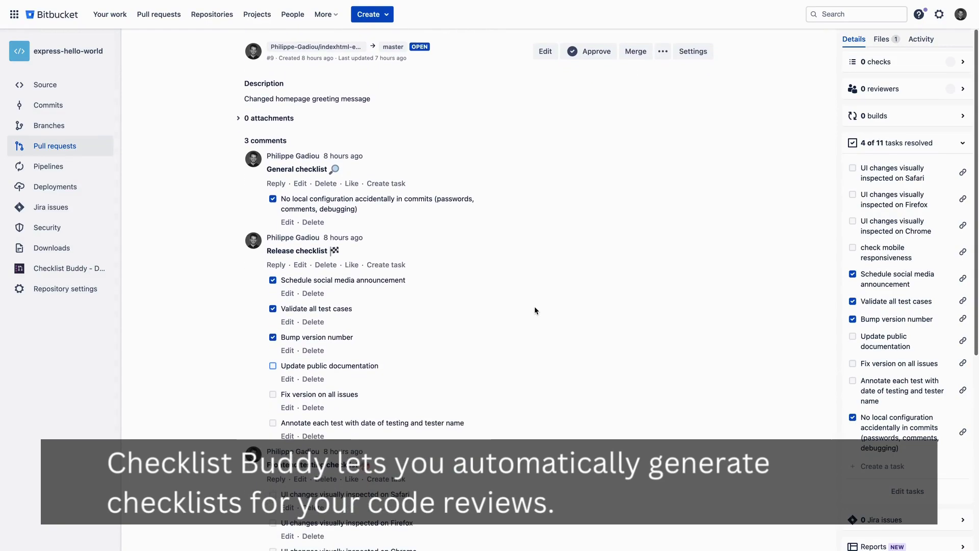
scroll("down", 3)
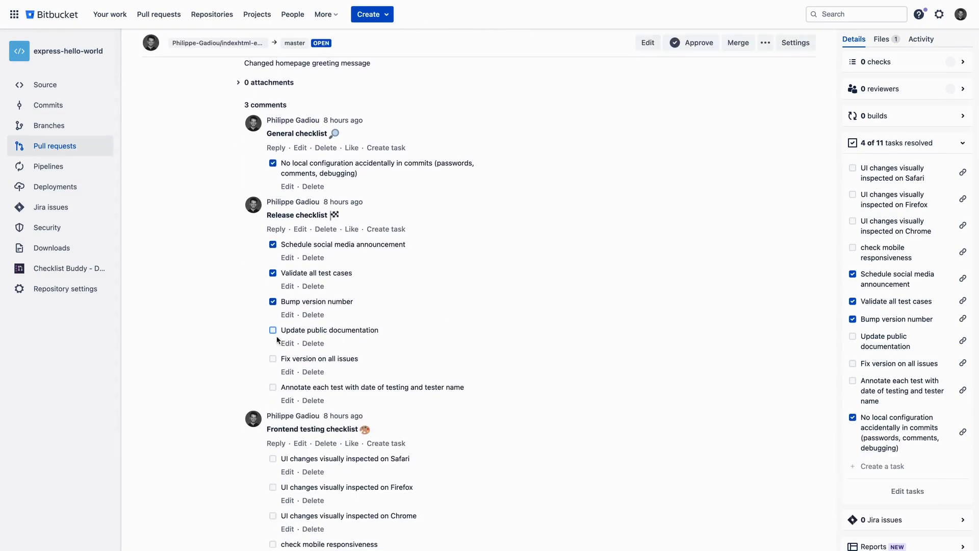
left_click(274, 329)
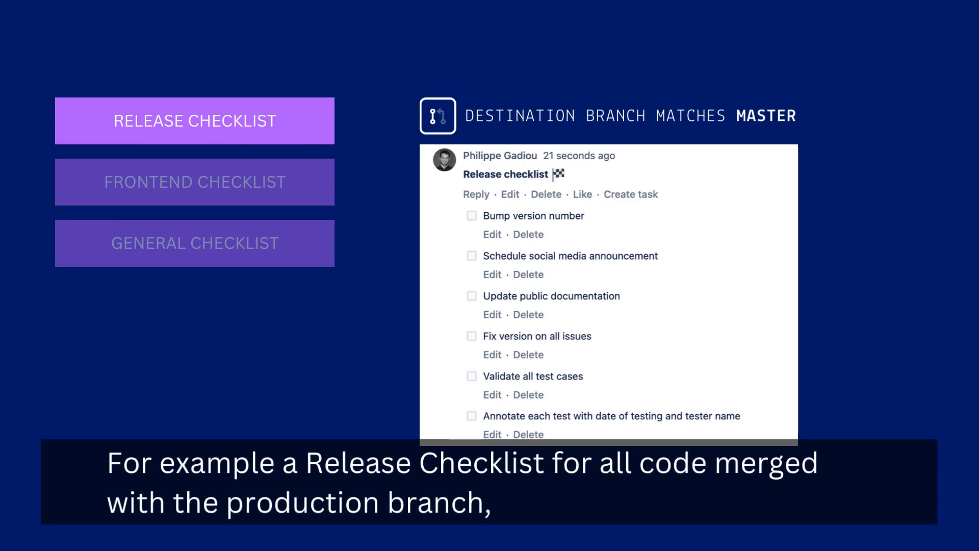
Launch the Checklist Buddy editor and start importing a PRCHECKLIST file
left_click(194, 182)
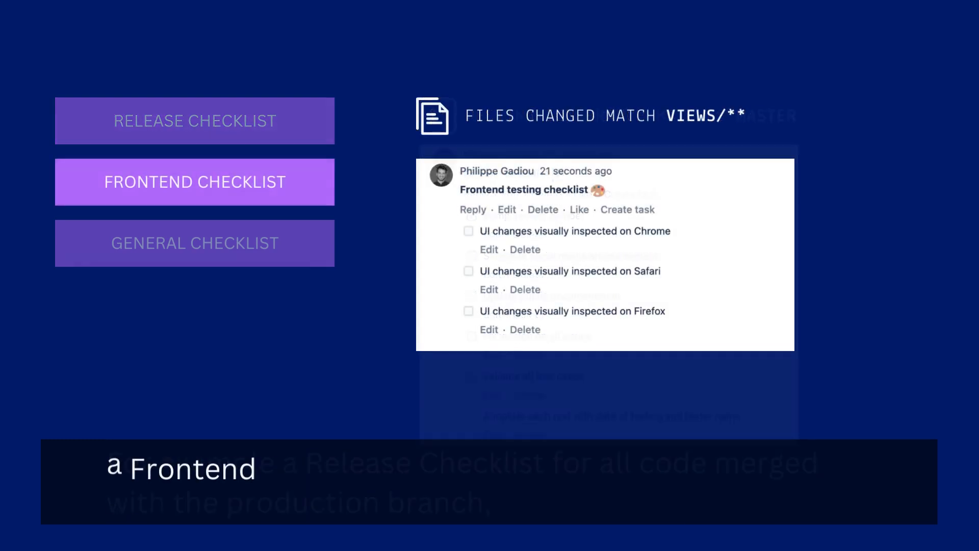
left_click(194, 242)
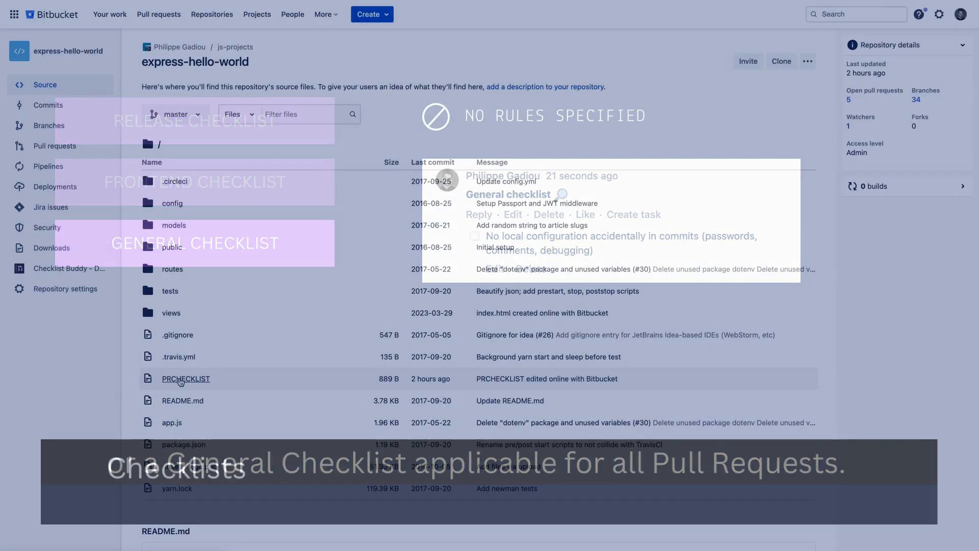
left_click(186, 379)
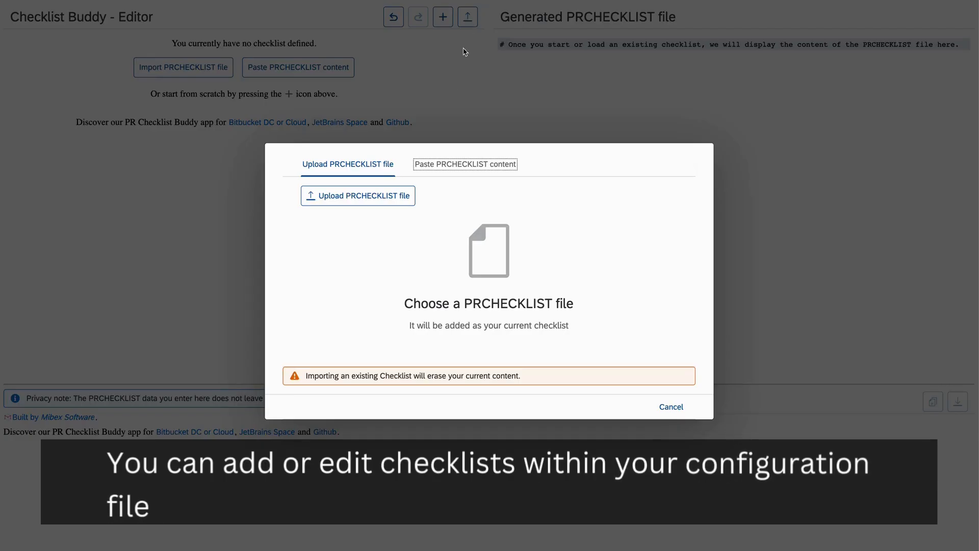
Import the pasted PRCHECKLIST content, loading the Release, Frontend testing and General checklists
left_click(465, 163)
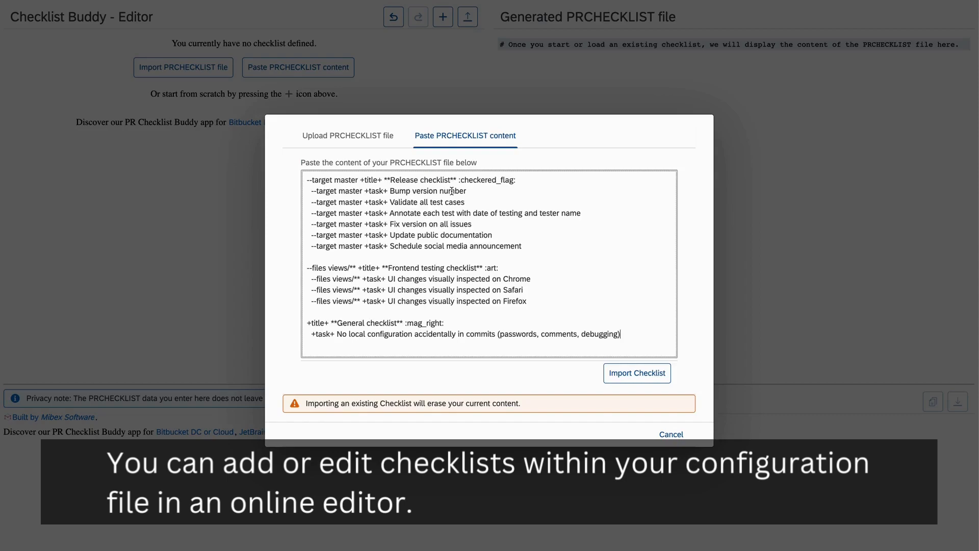
left_click(637, 373)
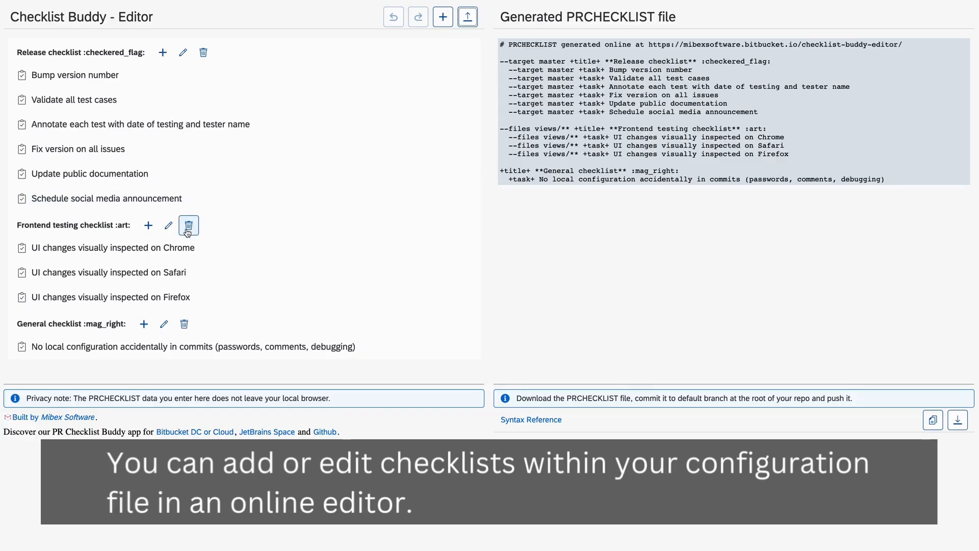
Add a 'Check mobile responsiveness' task to the Frontend testing checklist
left_click(148, 224)
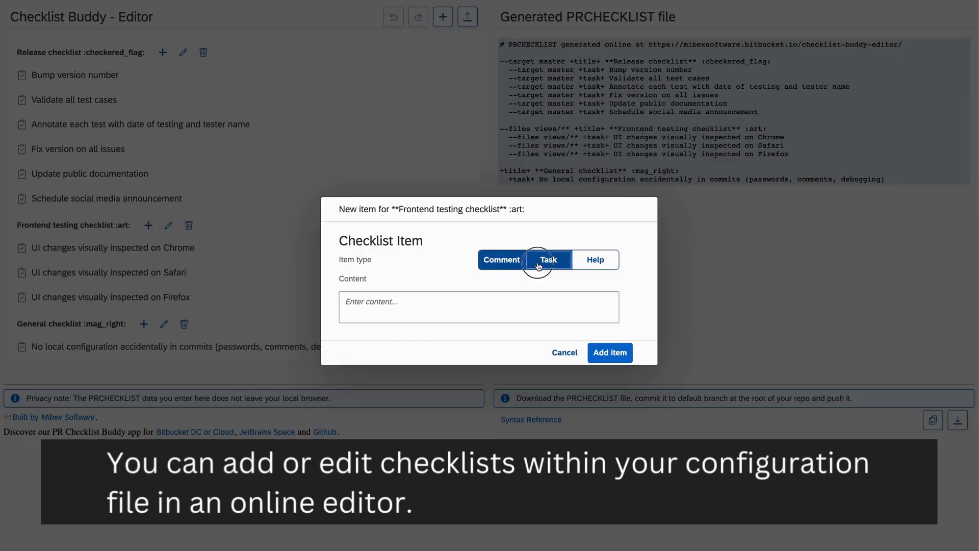
type("Check mobile respons")
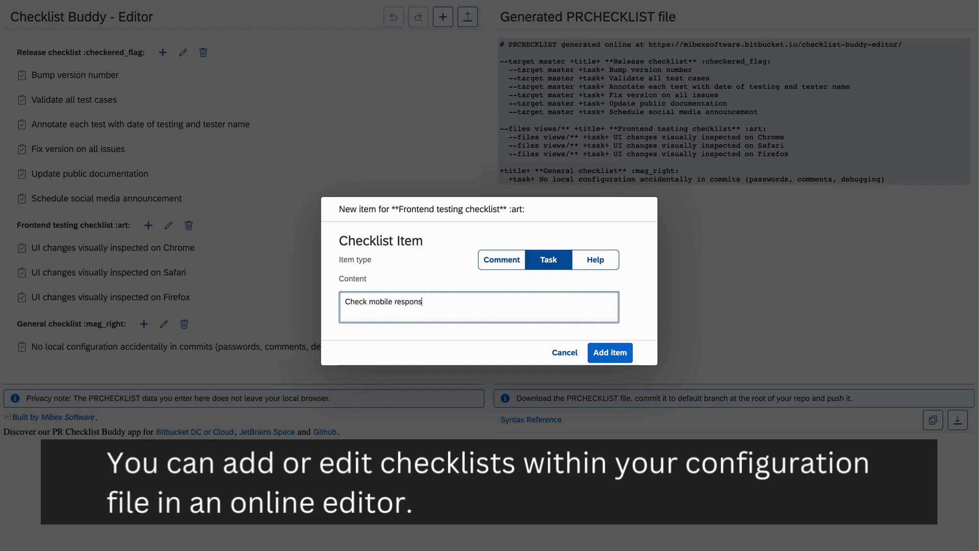
left_click(609, 351)
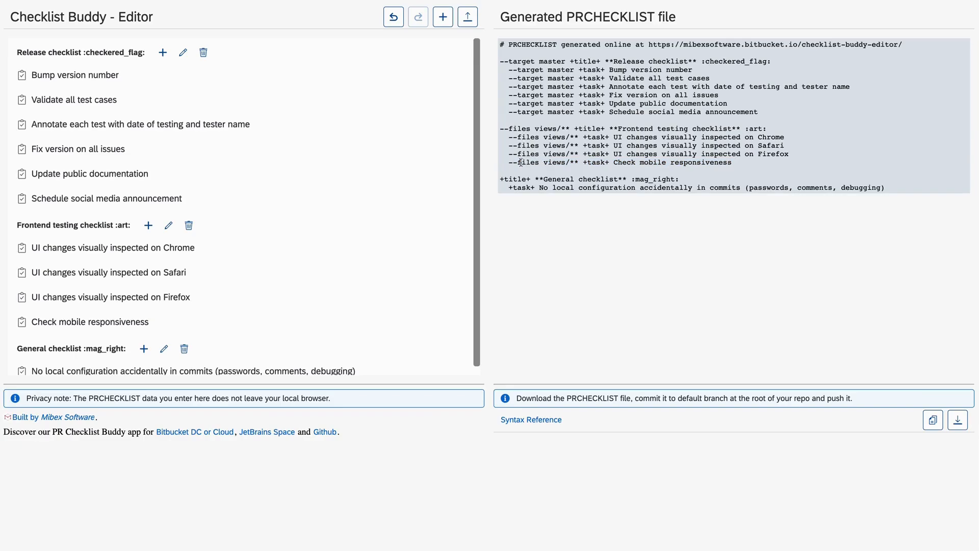
Create '**Bugfix checklist** :bug' applying when the source branch matches bugfix/**
left_click(442, 17)
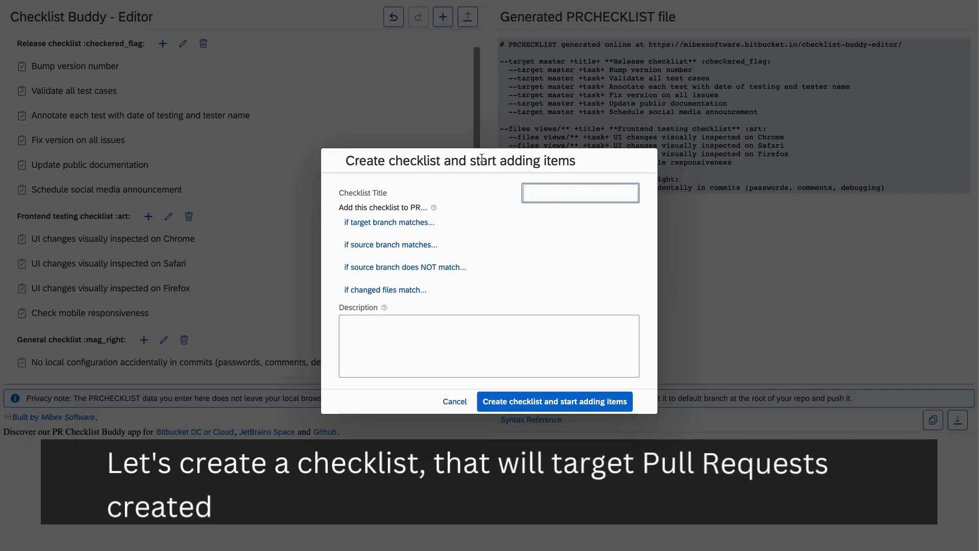
type("**Bugfix check")
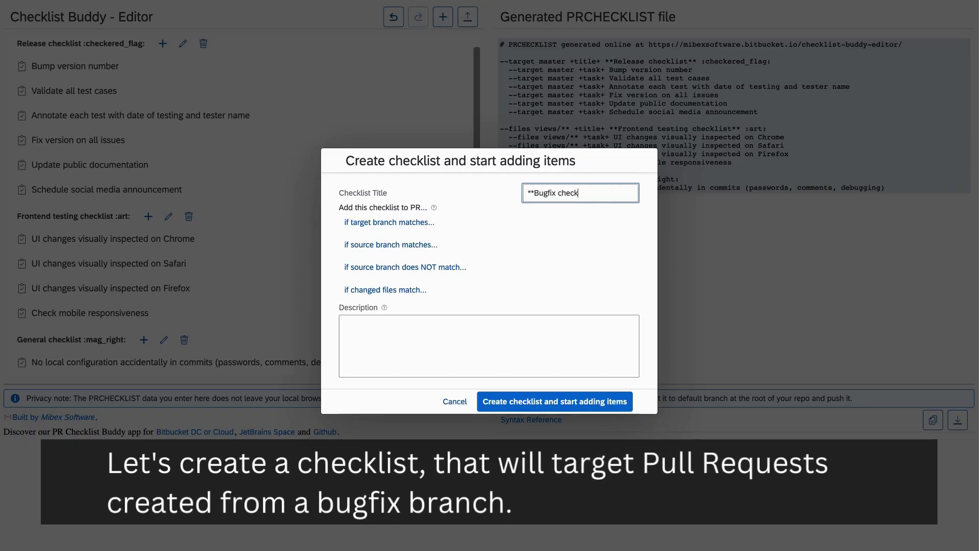
type("list** :bug")
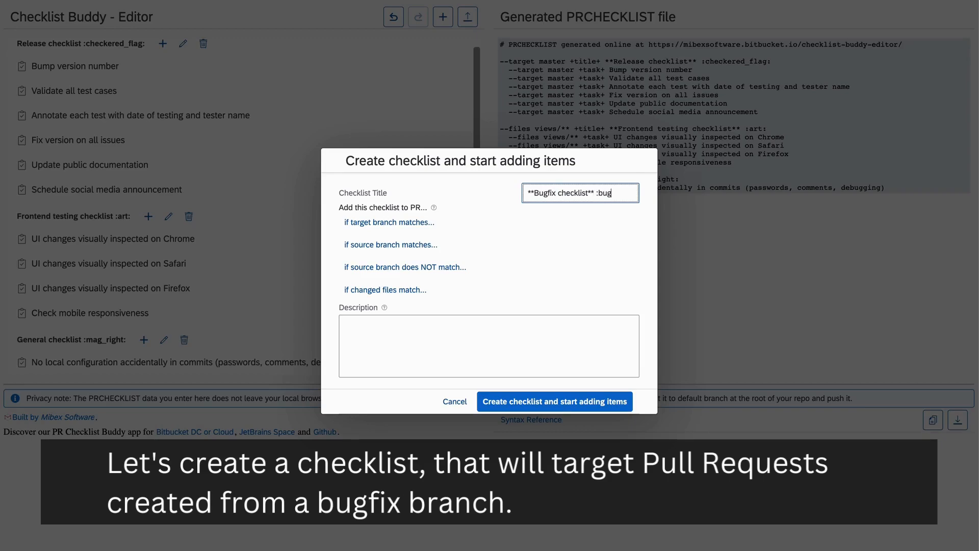
left_click(391, 244)
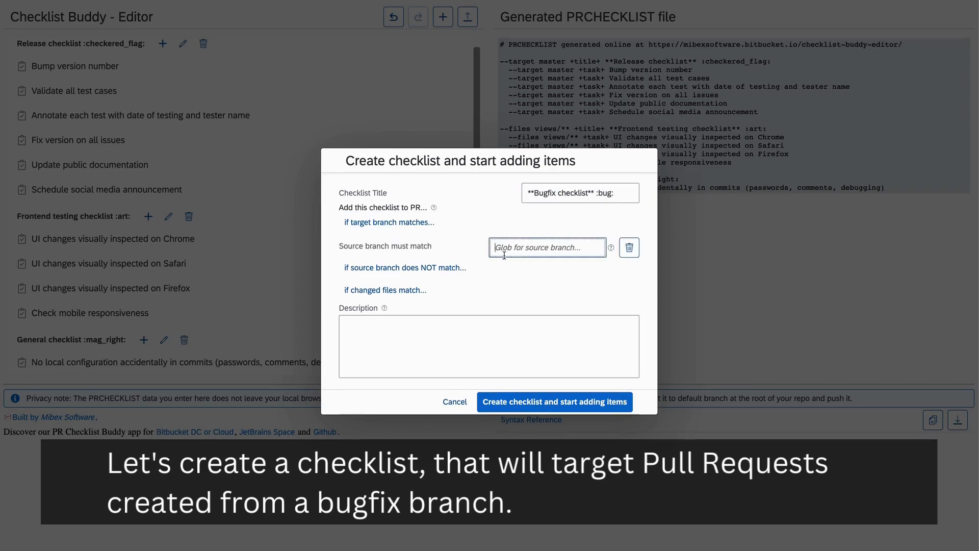
type("bugfix/**")
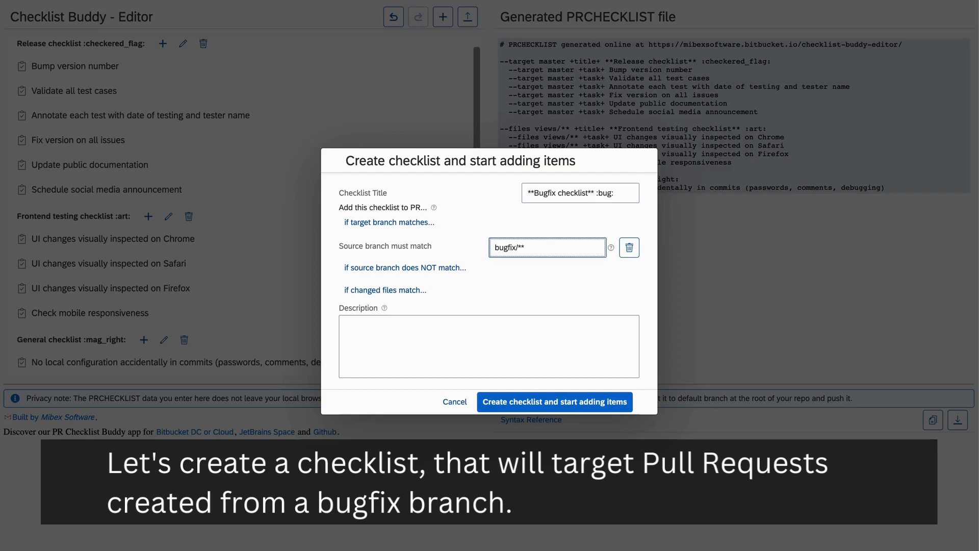
left_click(554, 402)
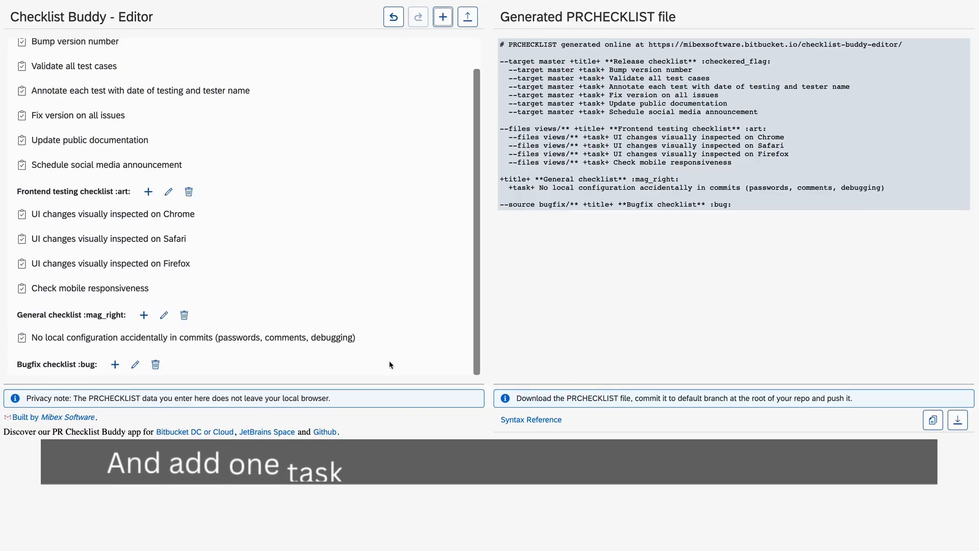
Add an 'Update support ticket' task to the Bugfix checklist and copy the generated file
left_click(115, 364)
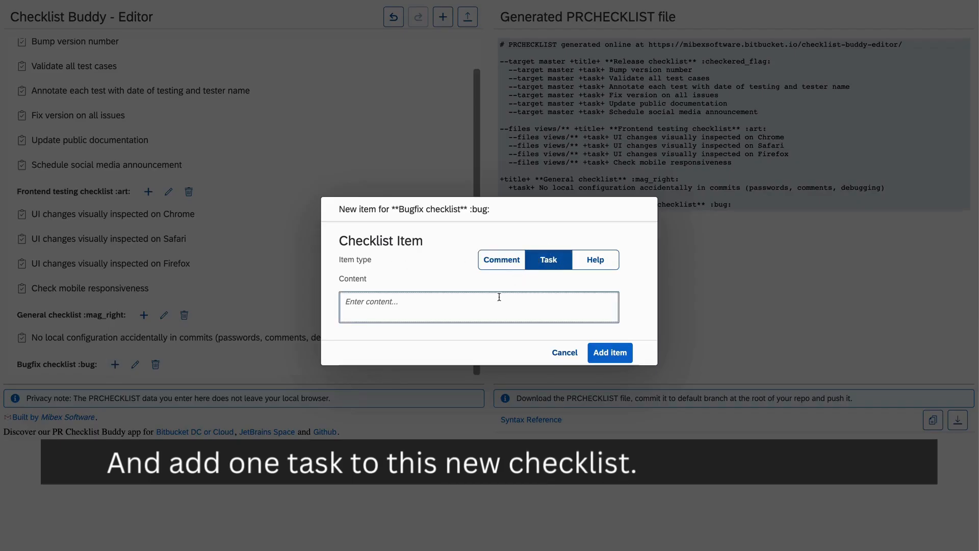
type("Update support ticket")
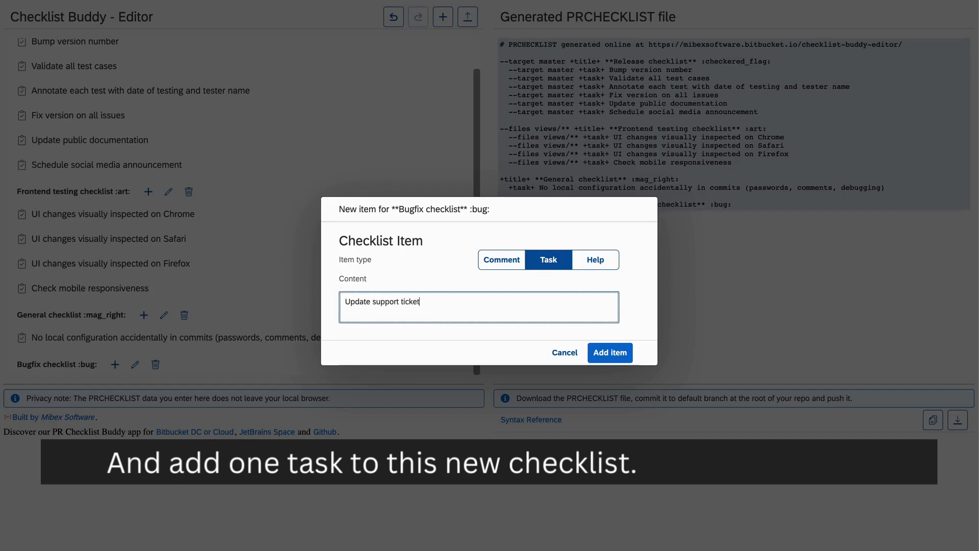
left_click(609, 352)
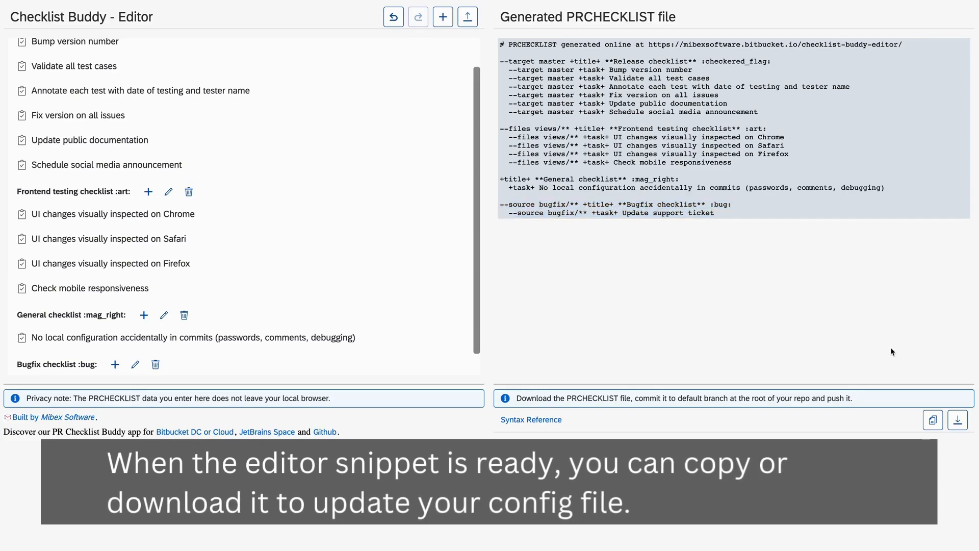
left_click(932, 419)
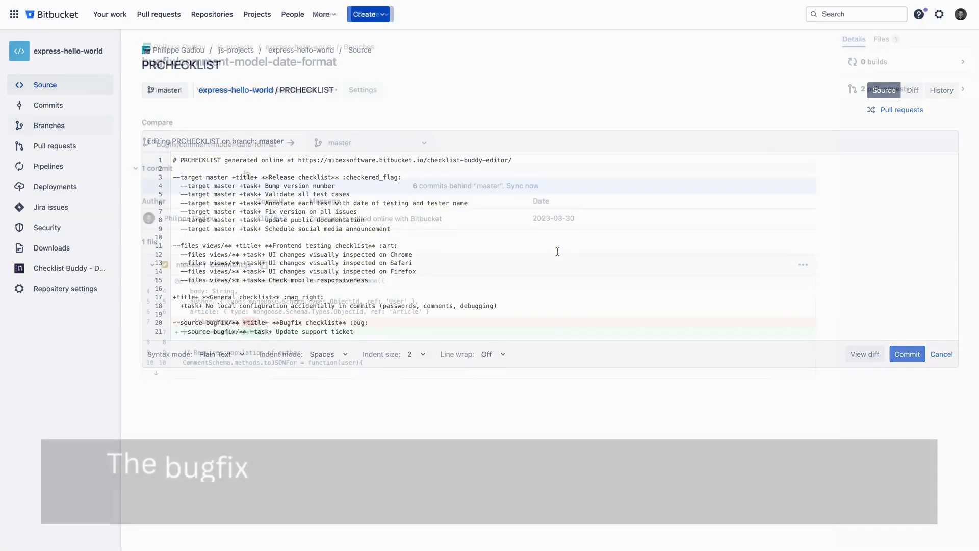
Commit the PRCHECKLIST and create the bugfix/comment-model-date-format pull request into master
left_click(55, 146)
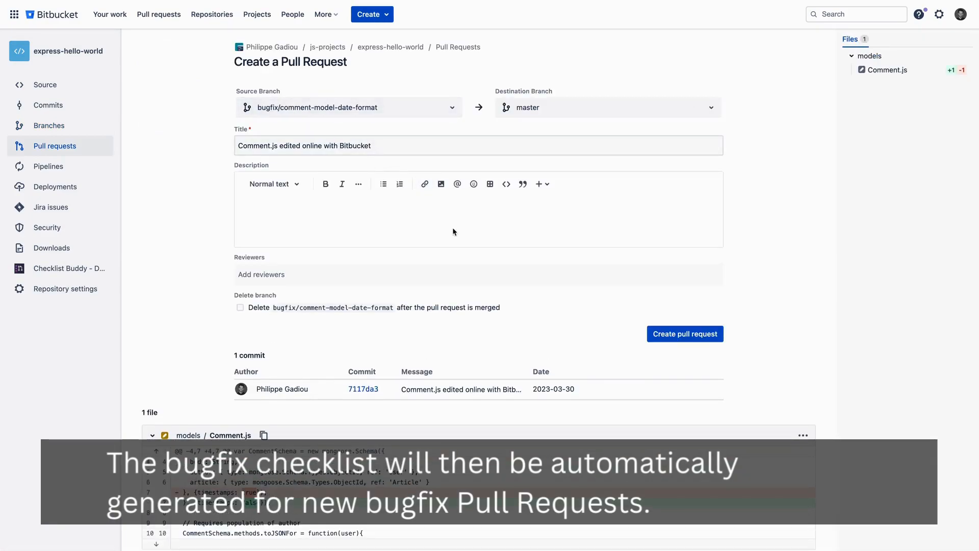
mouse_move(686, 334)
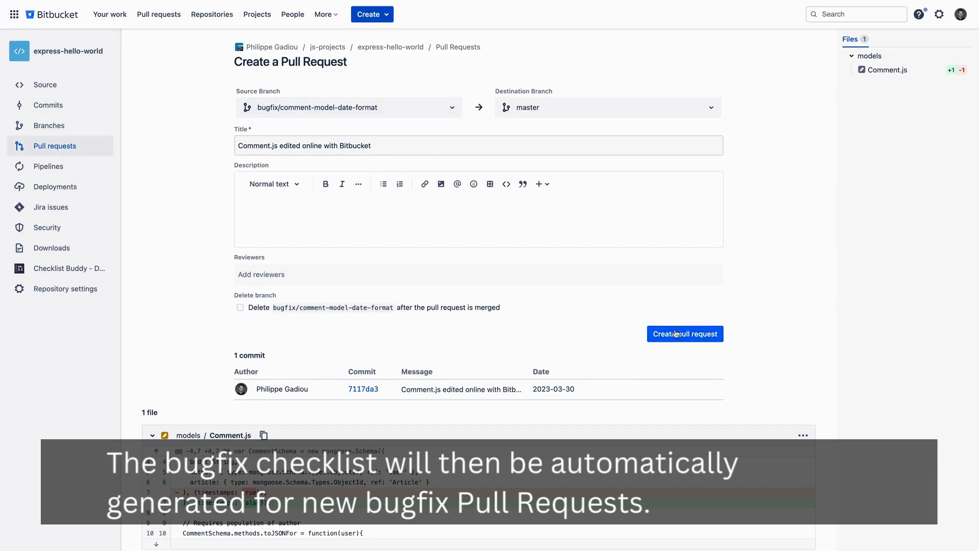
left_click(684, 334)
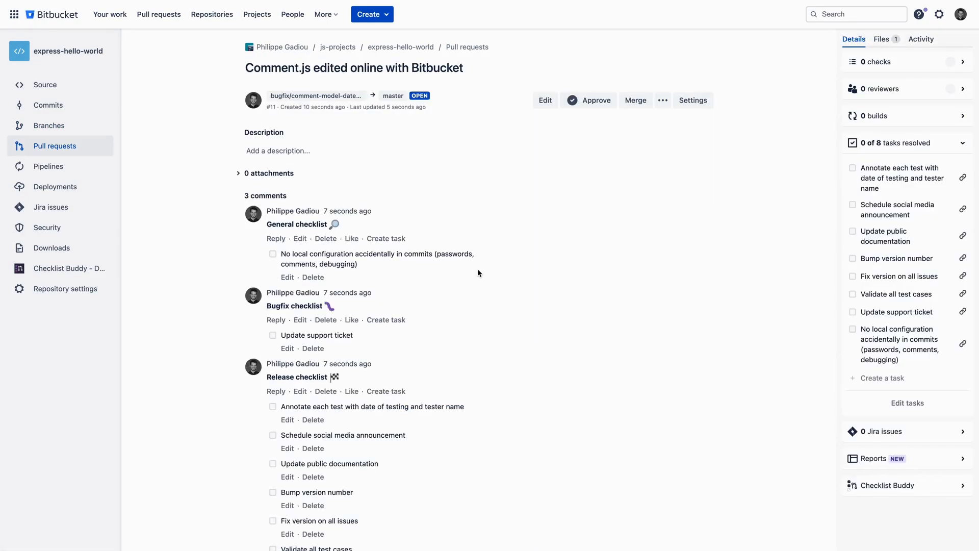
scroll("down", 3)
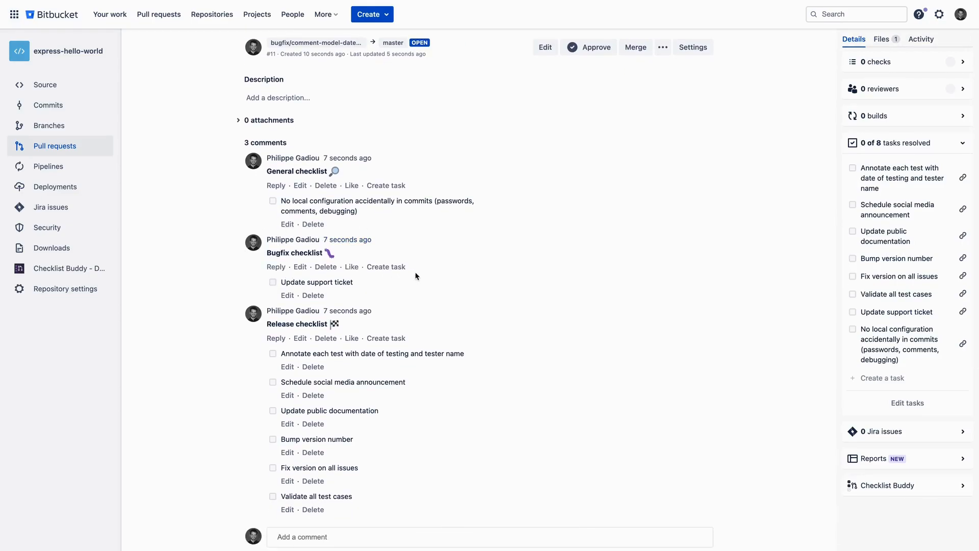
mouse_move(500, 273)
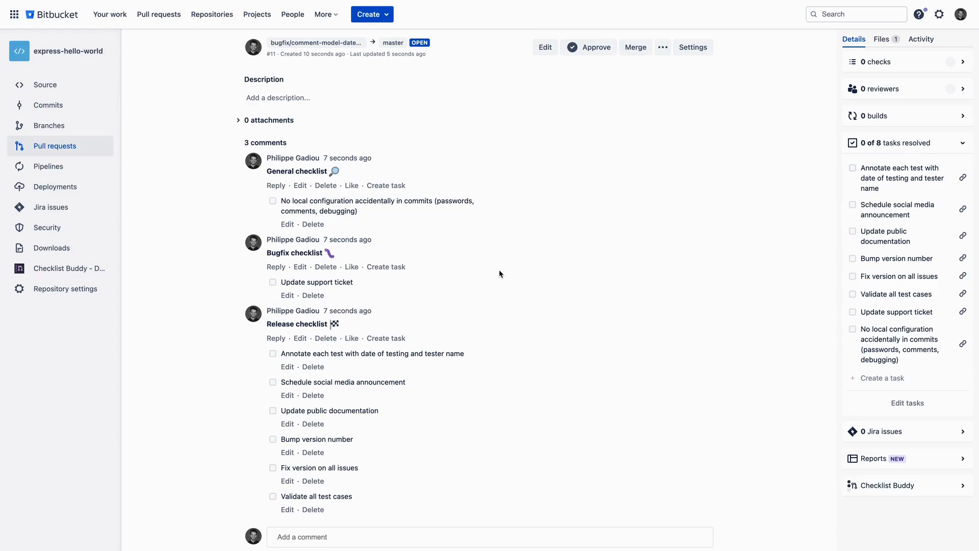